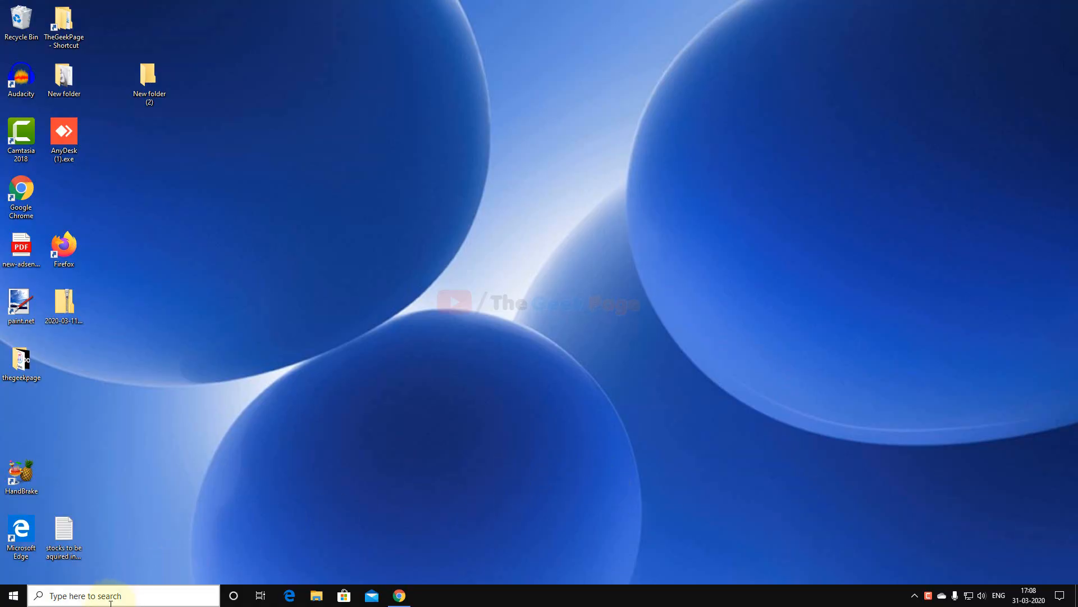
# Step: Search Windows for "turn windows features on or off"
pyautogui.write('turn Windows features on or off')
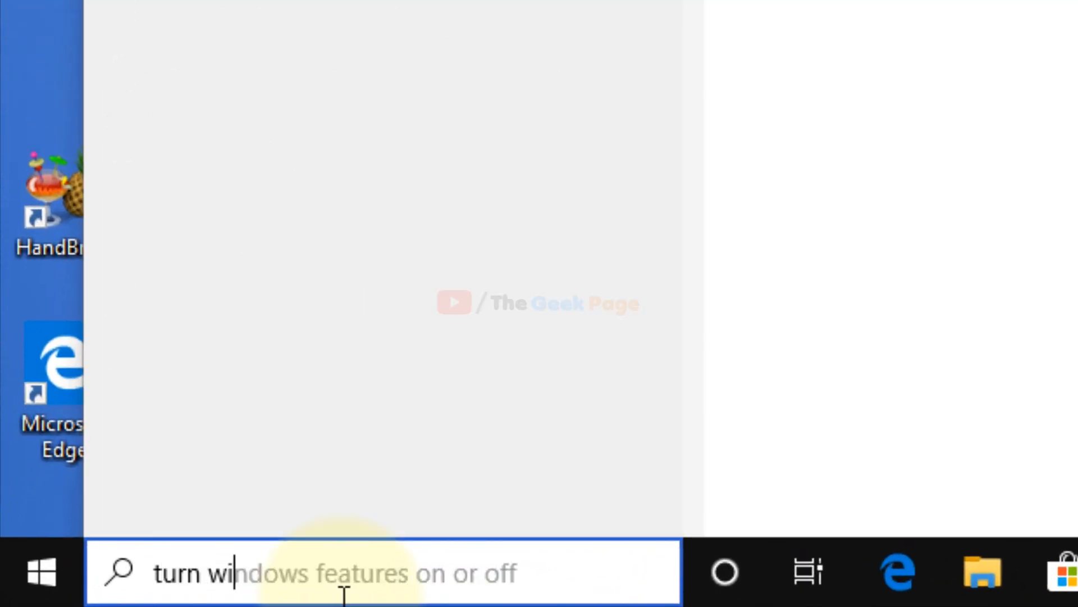
pyautogui.write('turn windows feature on or off')
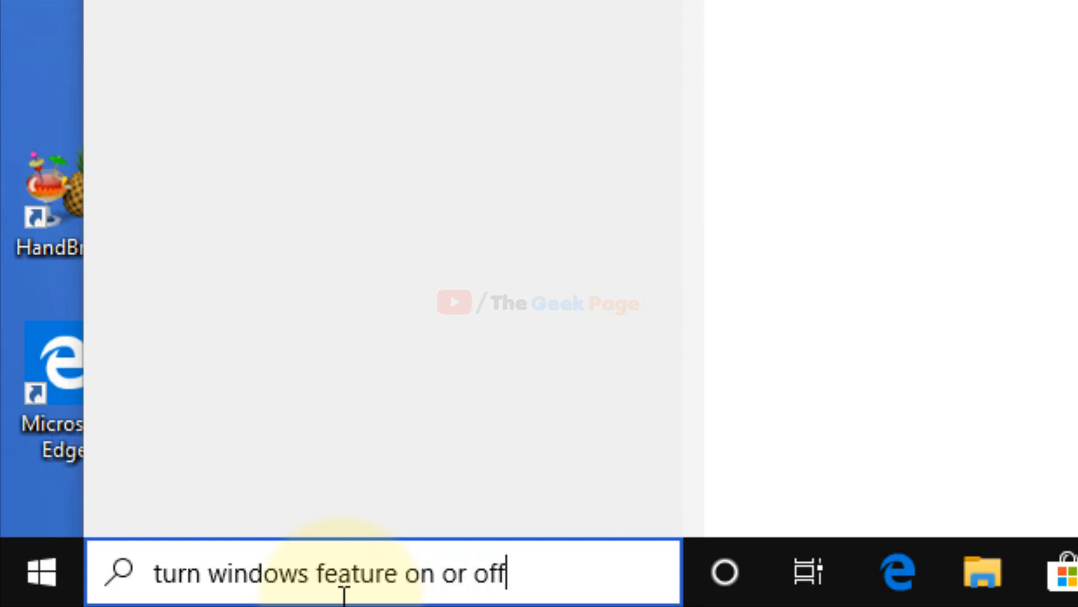
pyautogui.moveTo(557, 103)
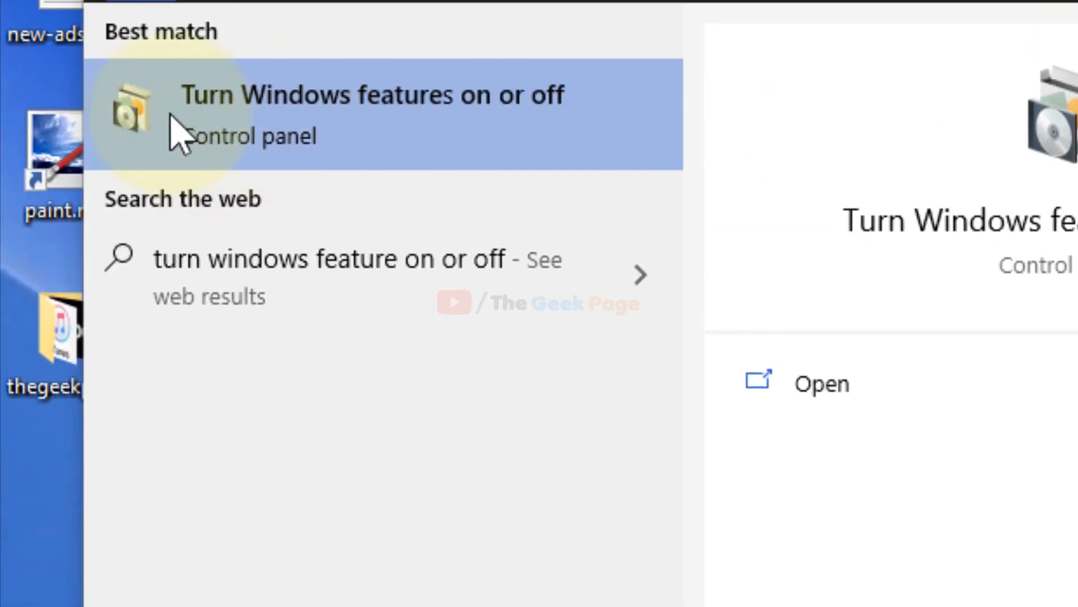
# Step: Ensure Media Features is ticked in Windows Features and confirm with OK
pyautogui.click(372, 94)
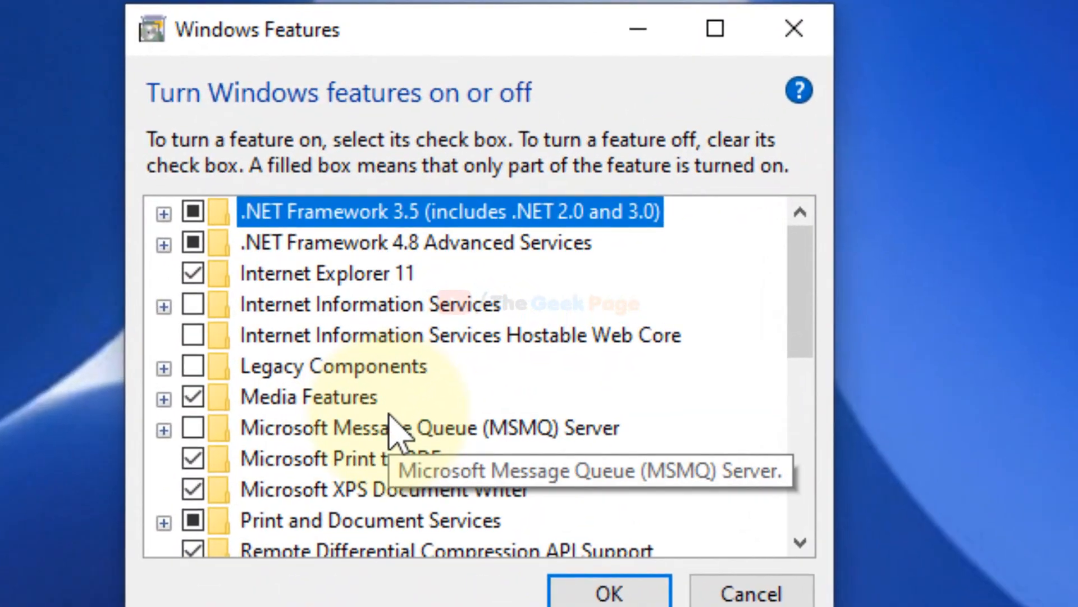
pyautogui.click(308, 397)
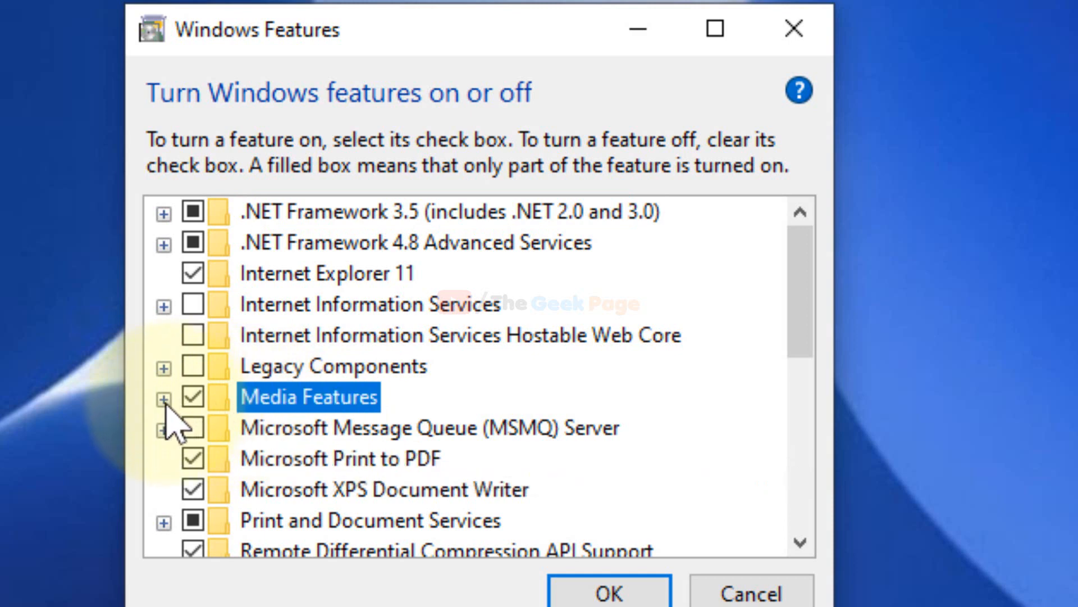
pyautogui.click(163, 397)
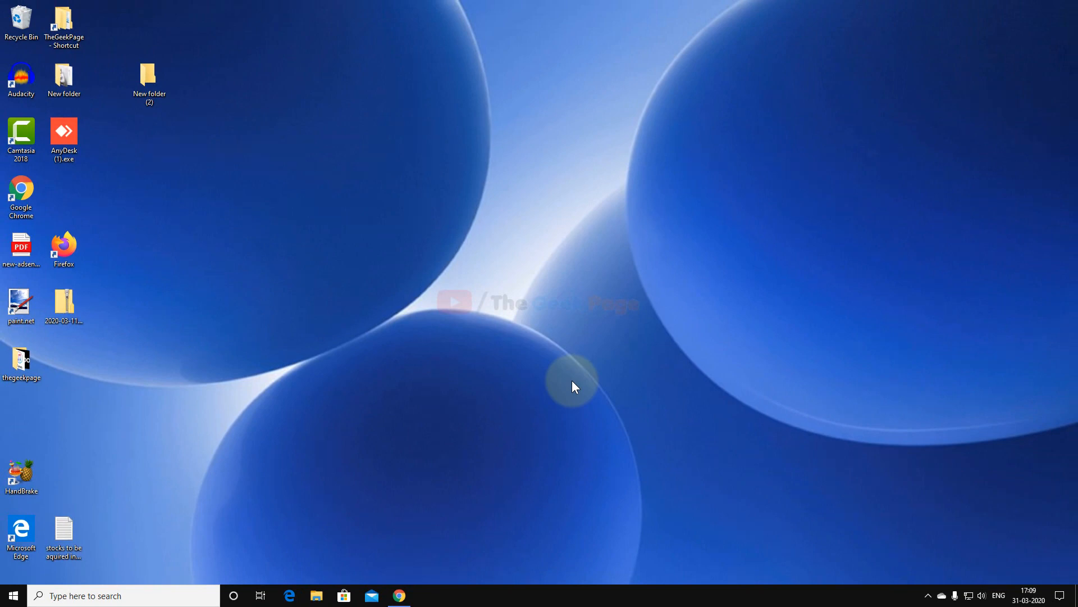
pyautogui.moveTo(361, 451)
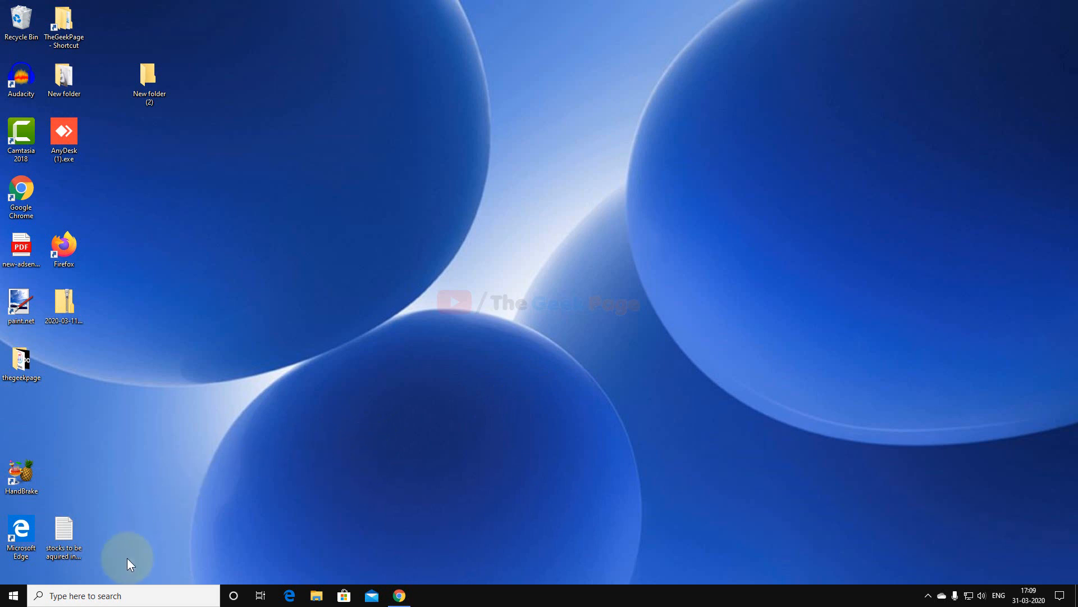
# Step: Search for and launch Windows Media Player
pyautogui.write('w')
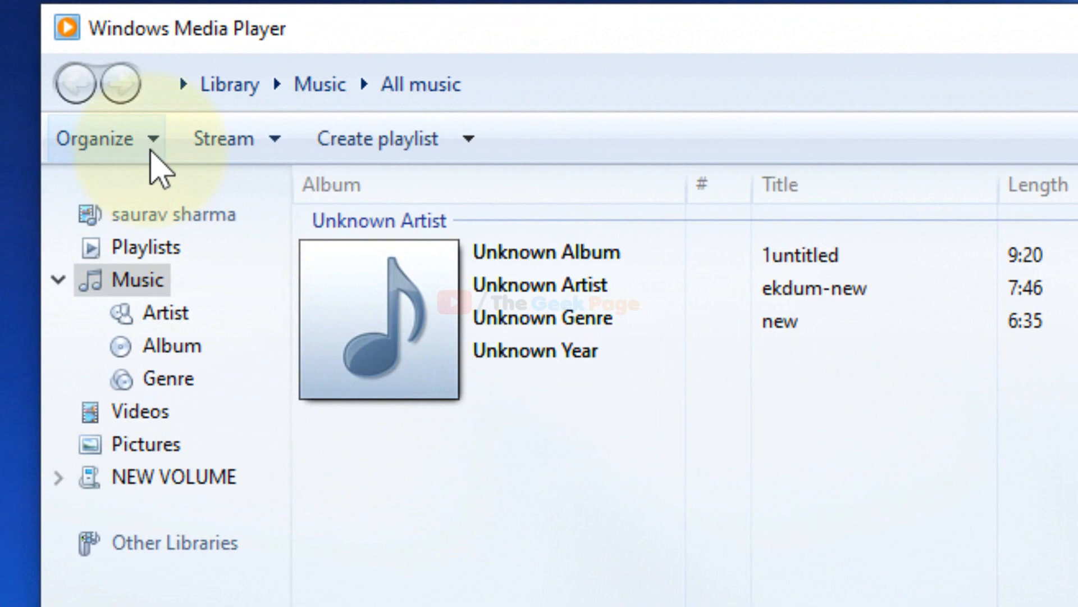
# Step: In Options > Performance, untick DirectX Video Acceleration for WMV files and apply
pyautogui.click(105, 138)
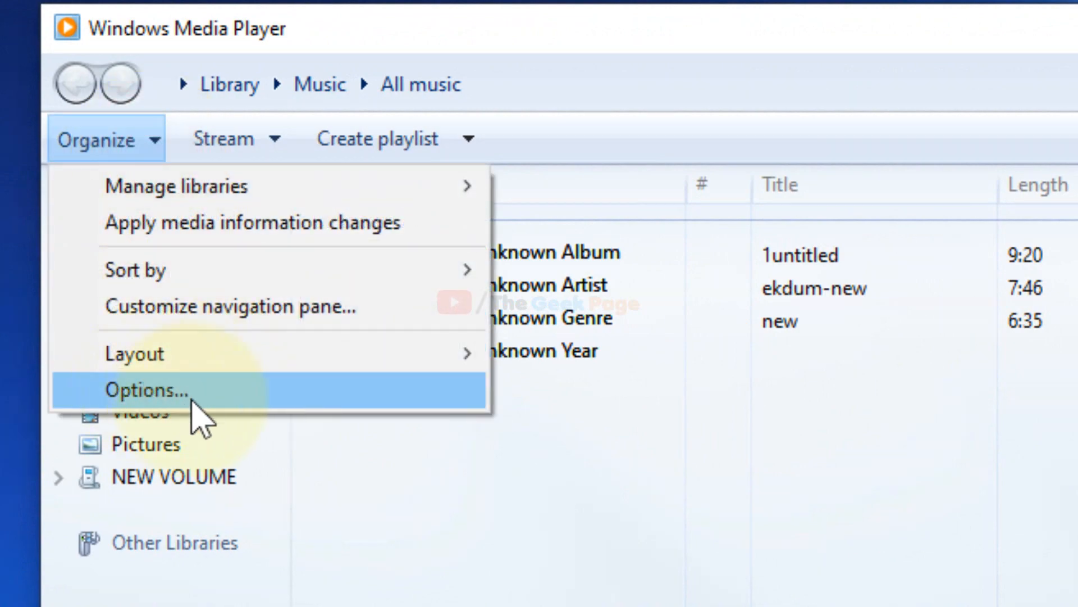
pyautogui.click(146, 390)
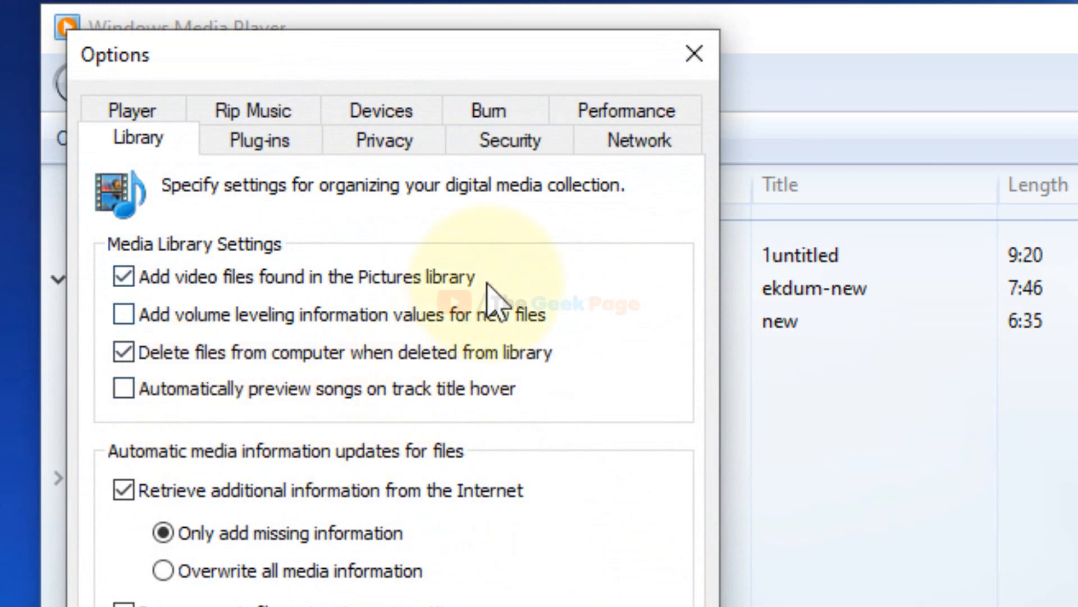
pyautogui.click(513, 139)
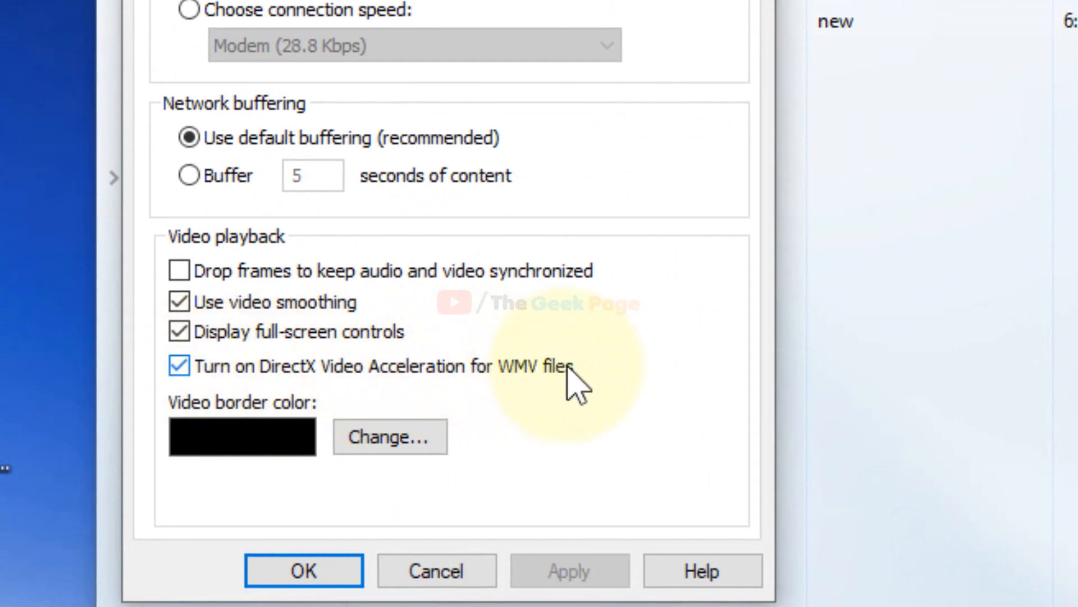
pyautogui.click(179, 365)
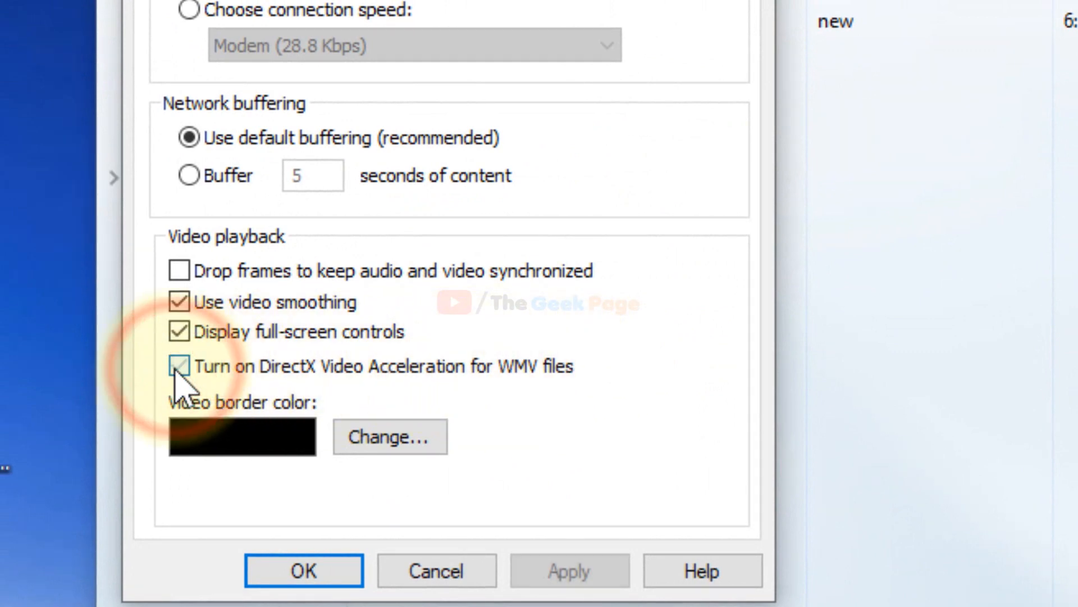
pyautogui.click(179, 365)
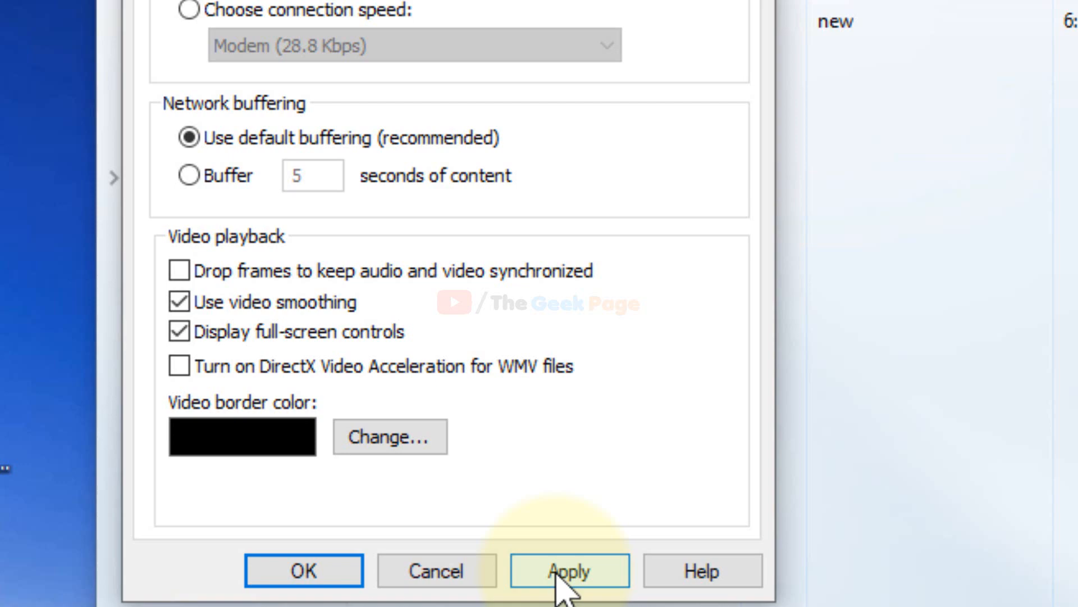